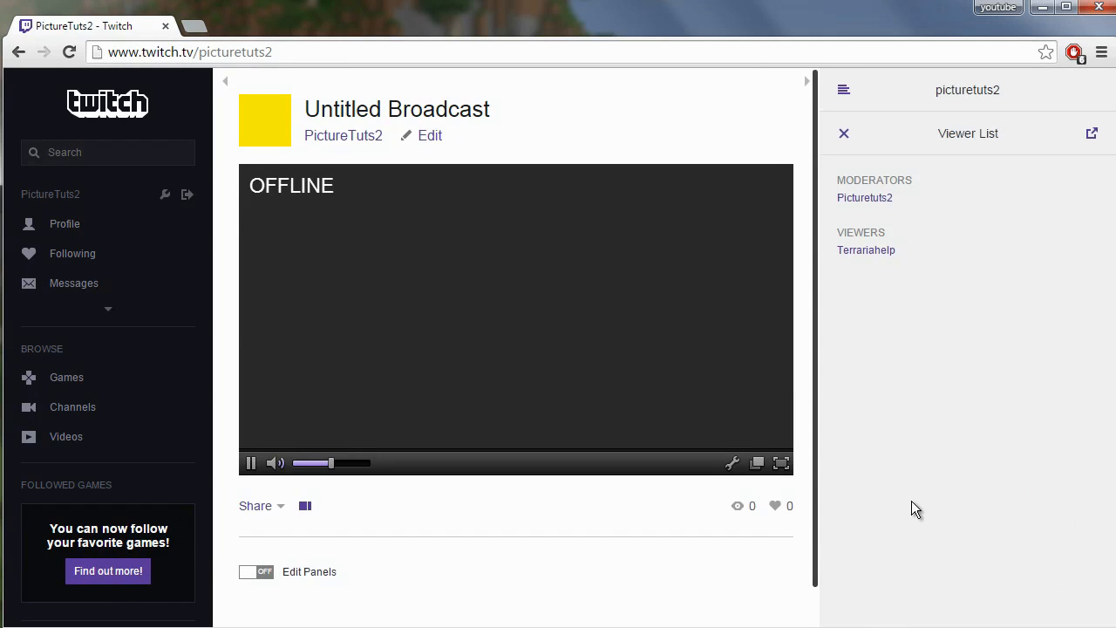
mouse_move(893, 323)
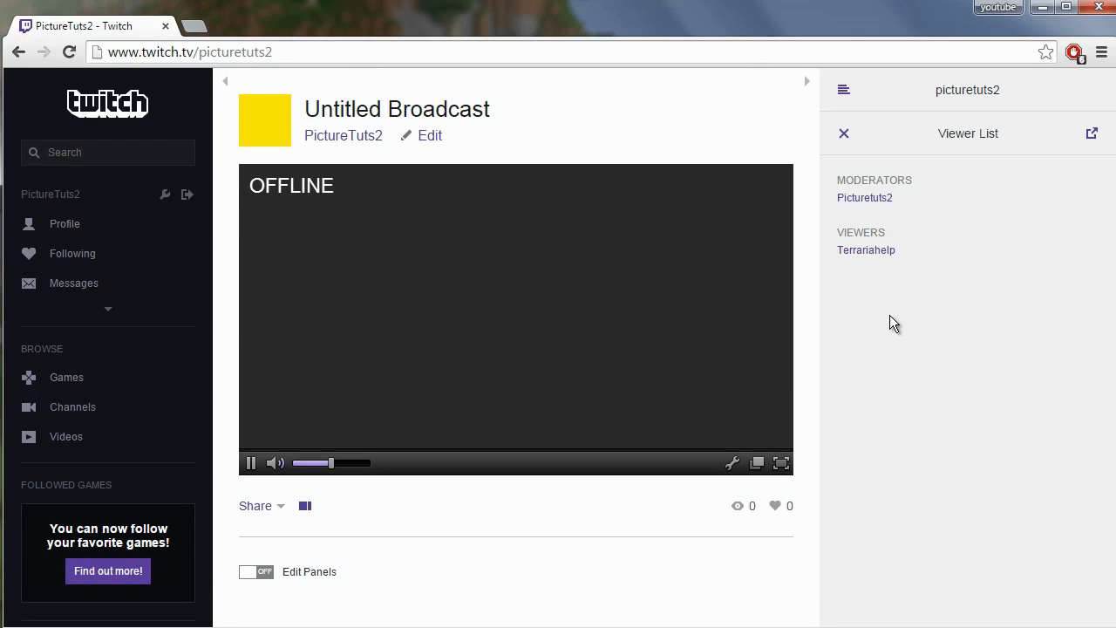
mouse_move(865, 251)
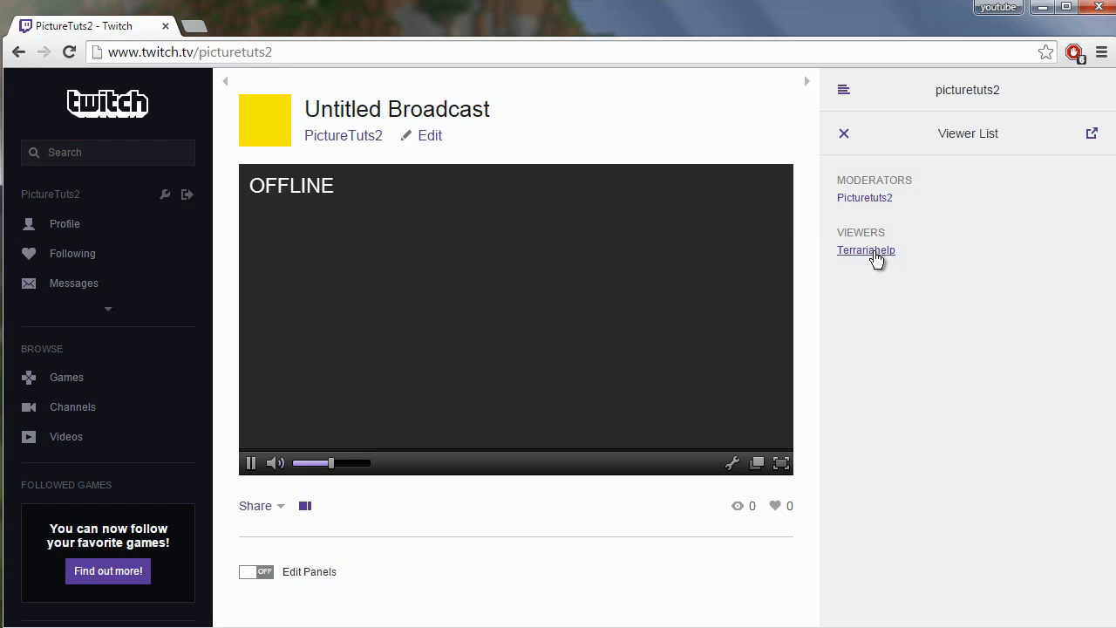
Bring up Terrariahelp's user card from the chat Viewer List.
click(867, 251)
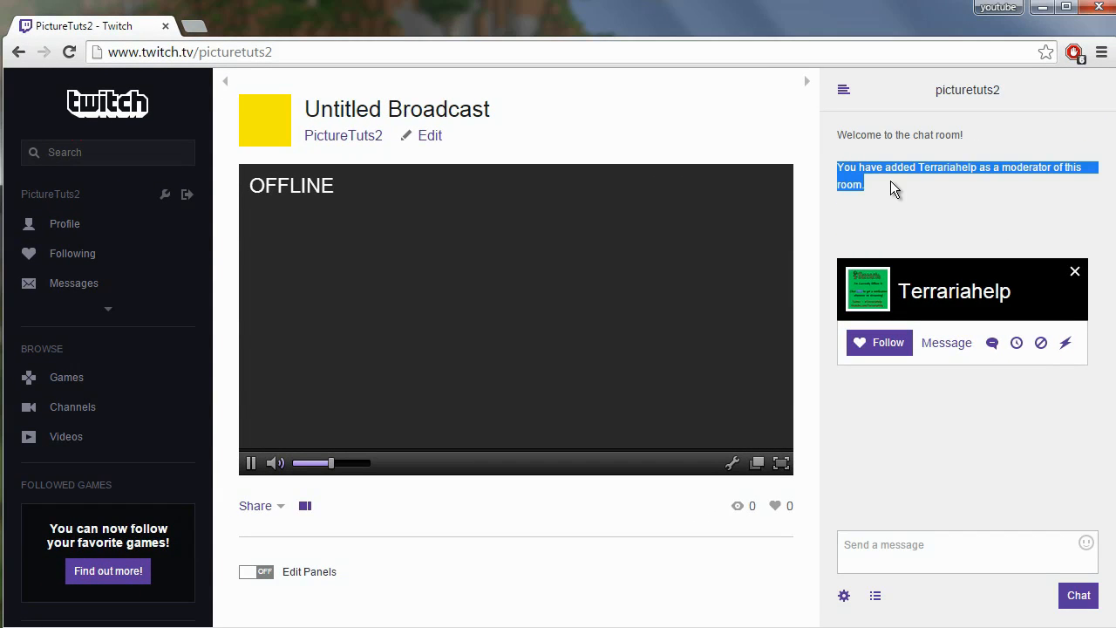
mouse_move(1078, 272)
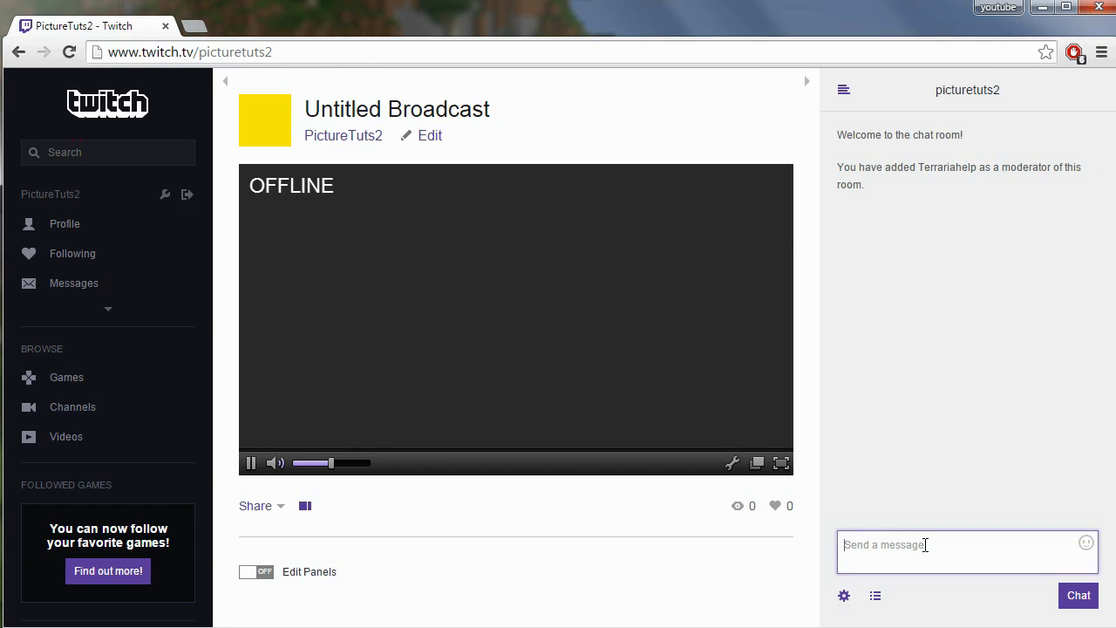
Start the /mods command in the chat message box.
text(/)
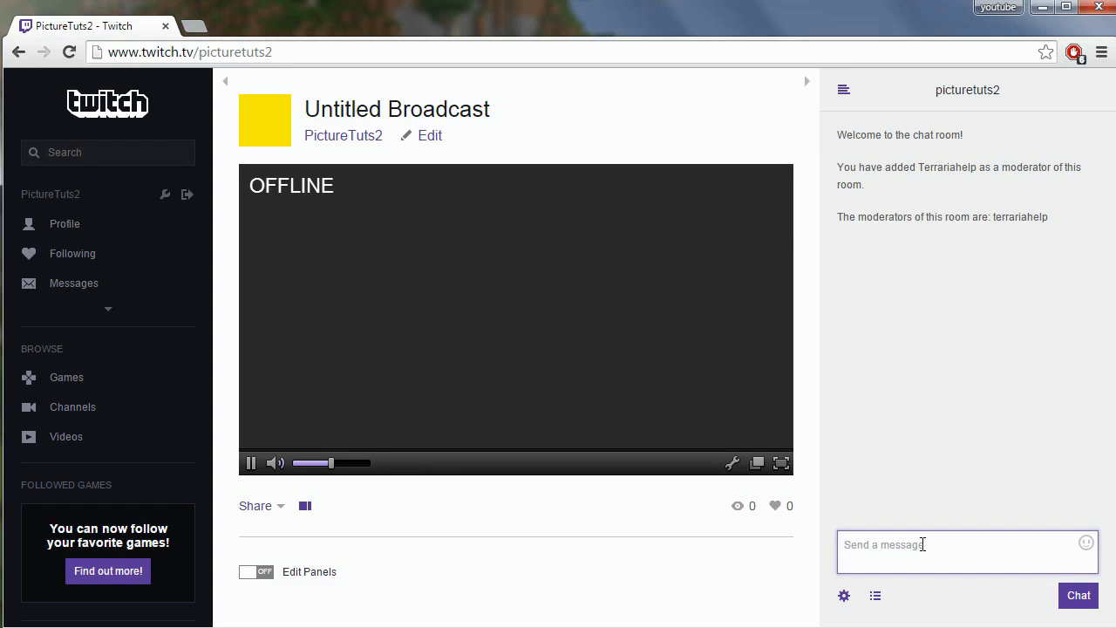
mouse_move(907, 513)
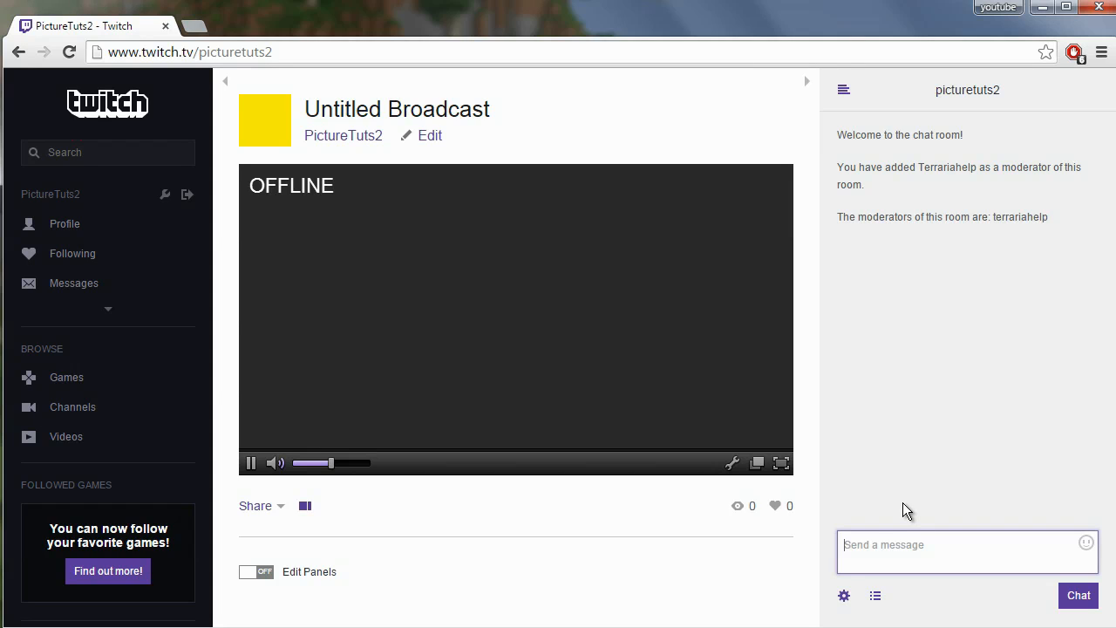
mouse_move(893, 497)
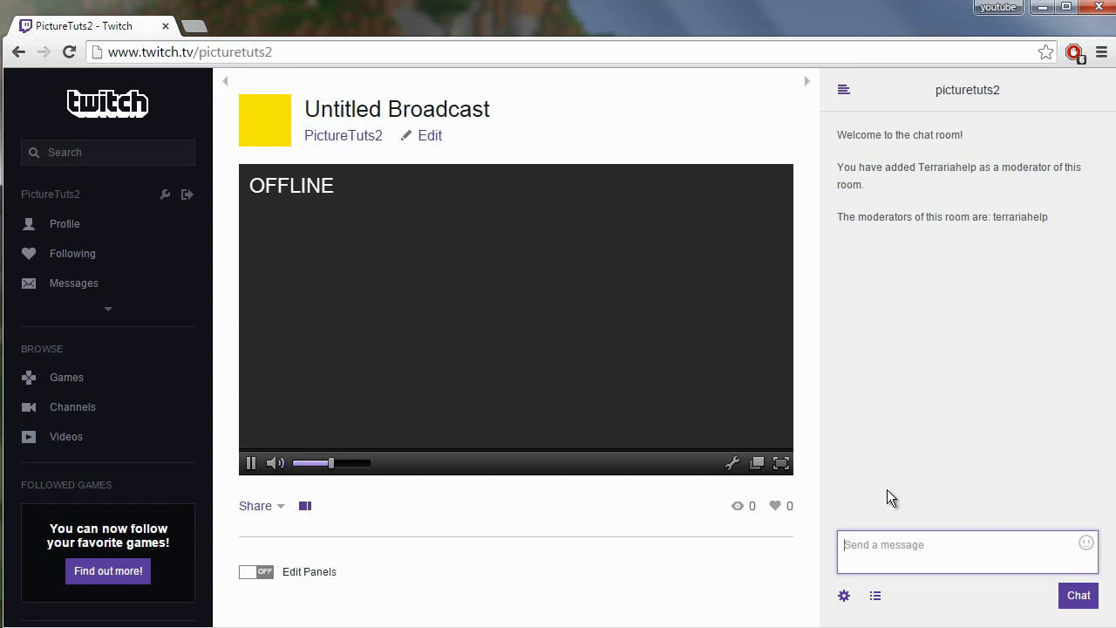
mouse_move(921, 471)
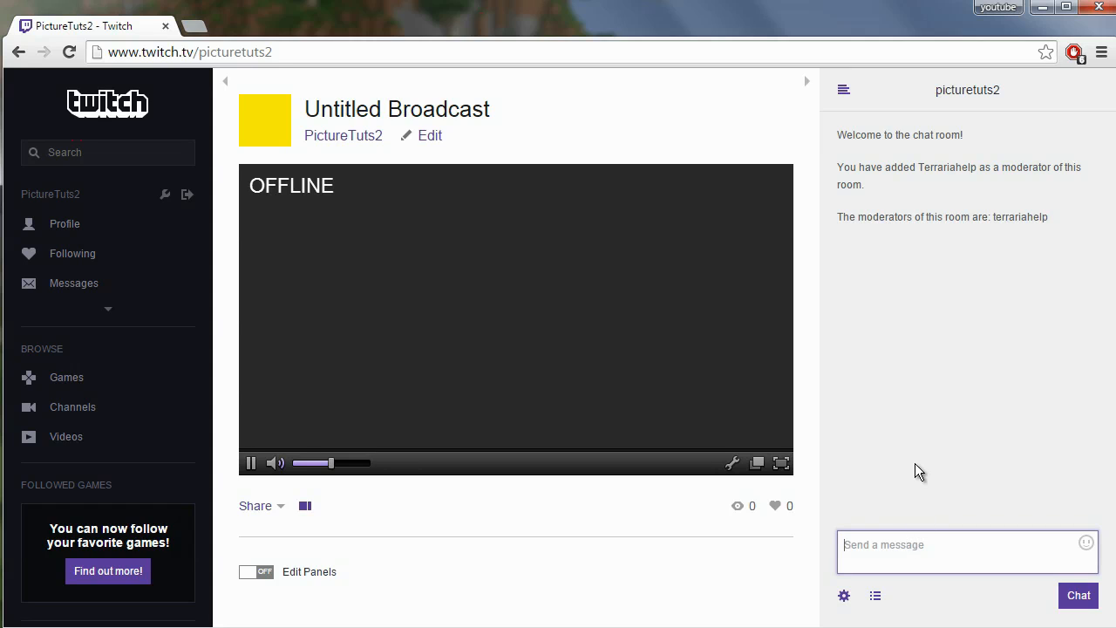
mouse_move(931, 460)
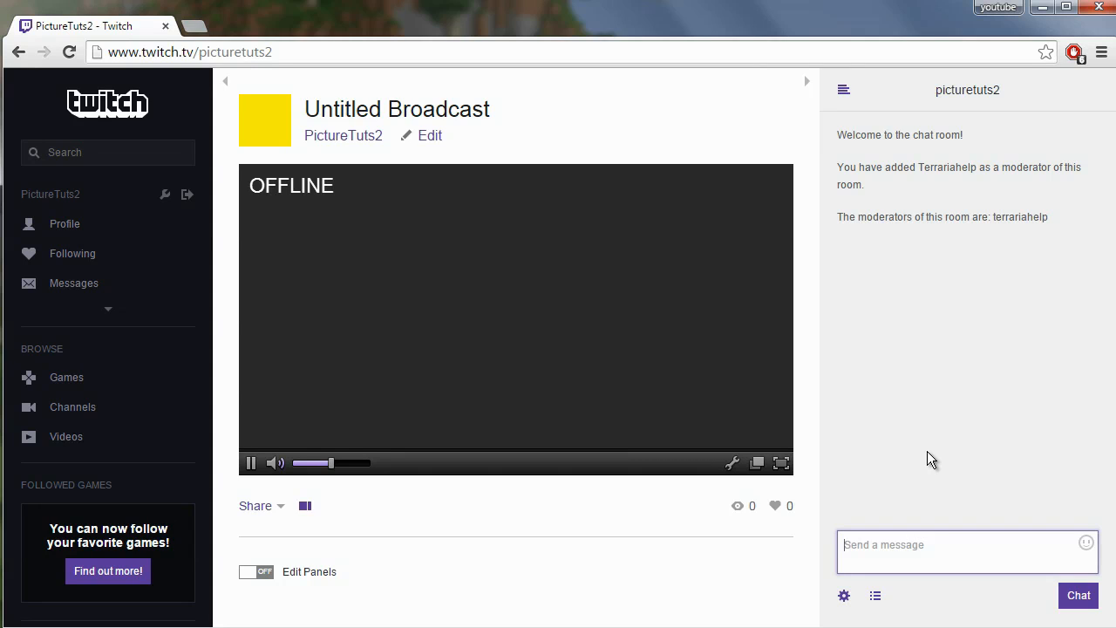
mouse_move(875, 597)
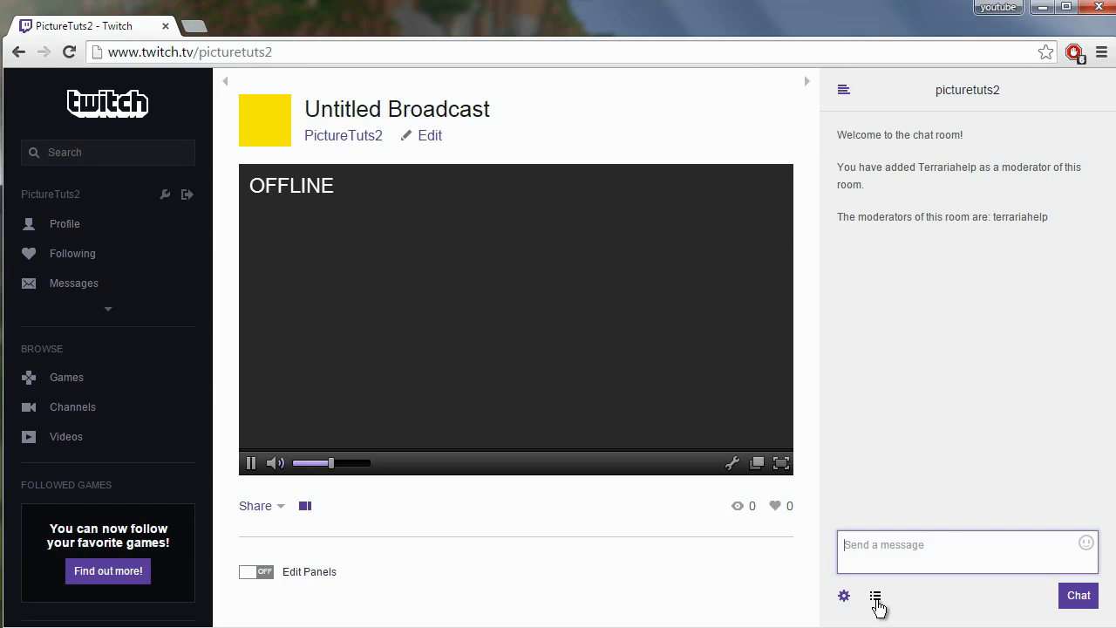
mouse_move(876, 596)
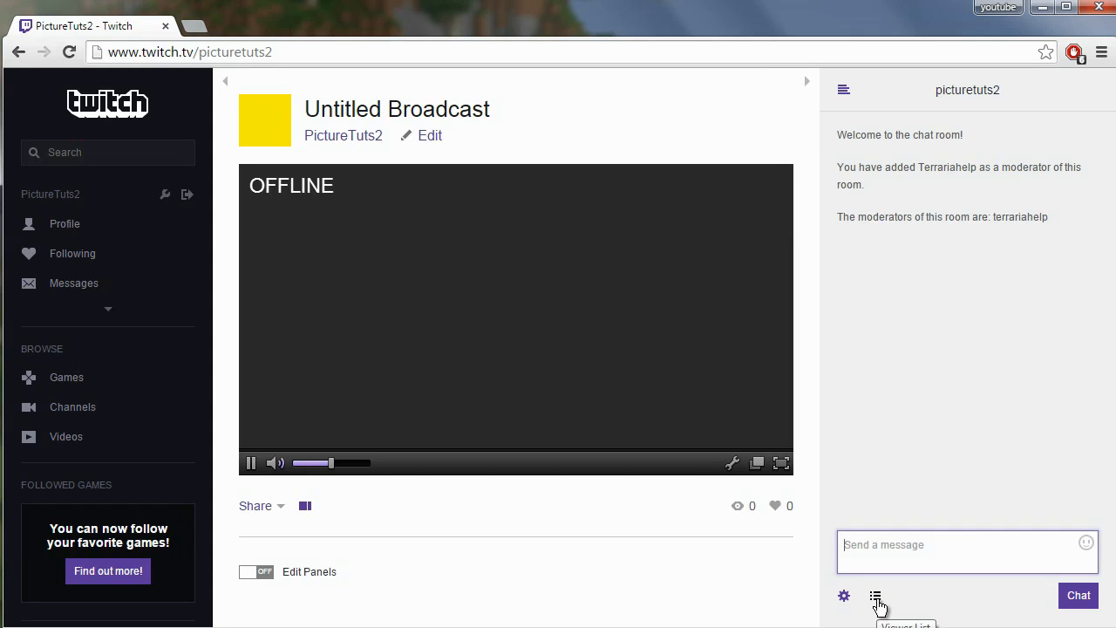
Grant Terrariahelp moderator again from their user card, getting the 'already a moderator' reply.
click(875, 597)
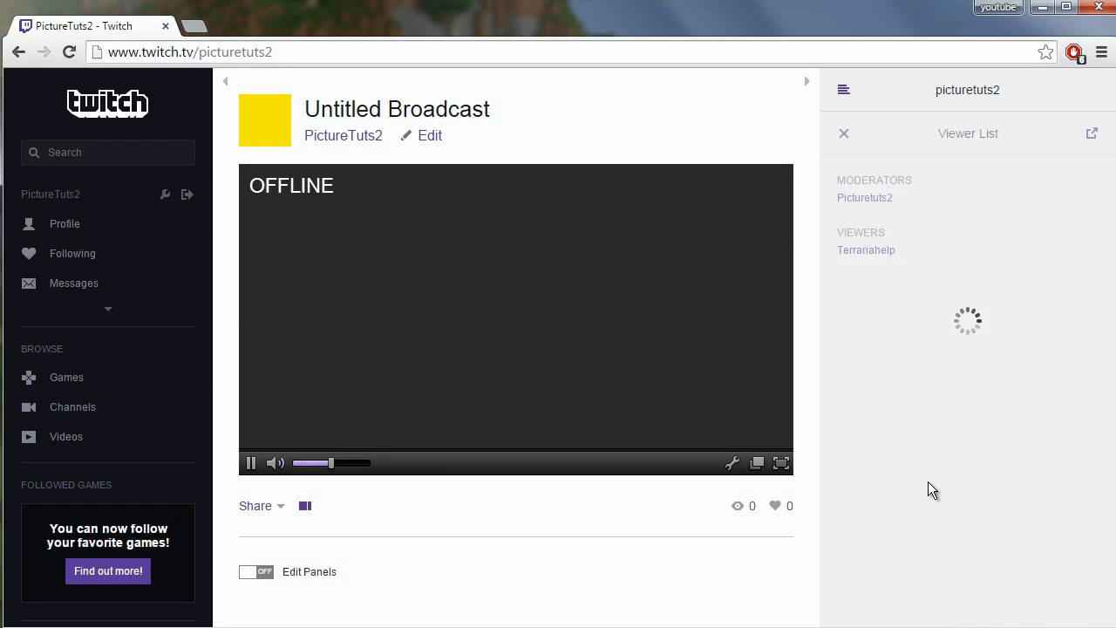
click(865, 251)
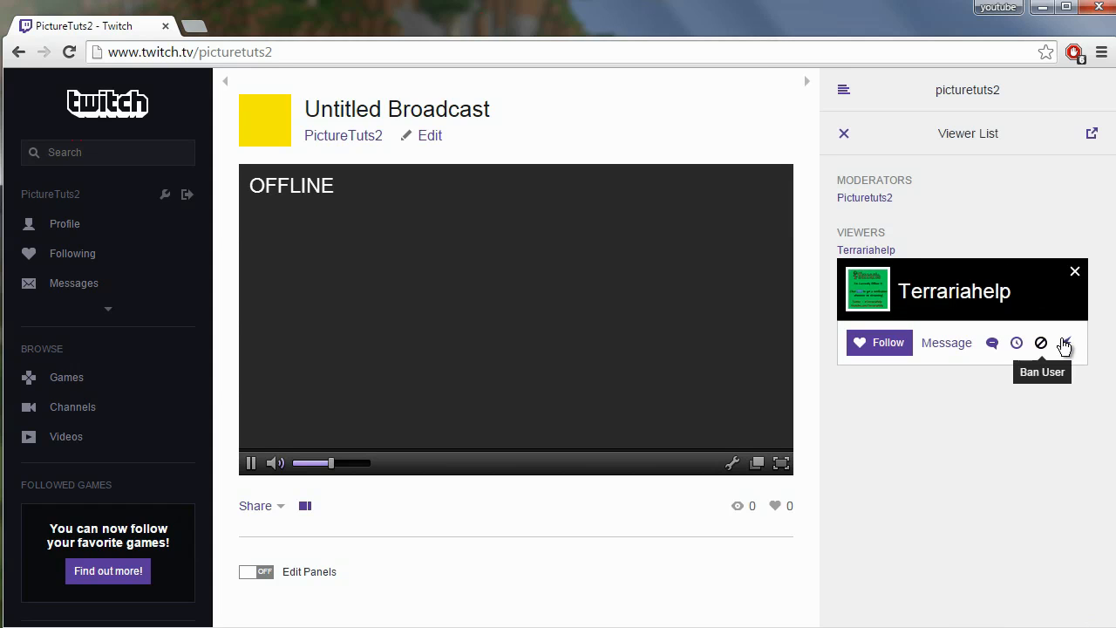
click(1063, 342)
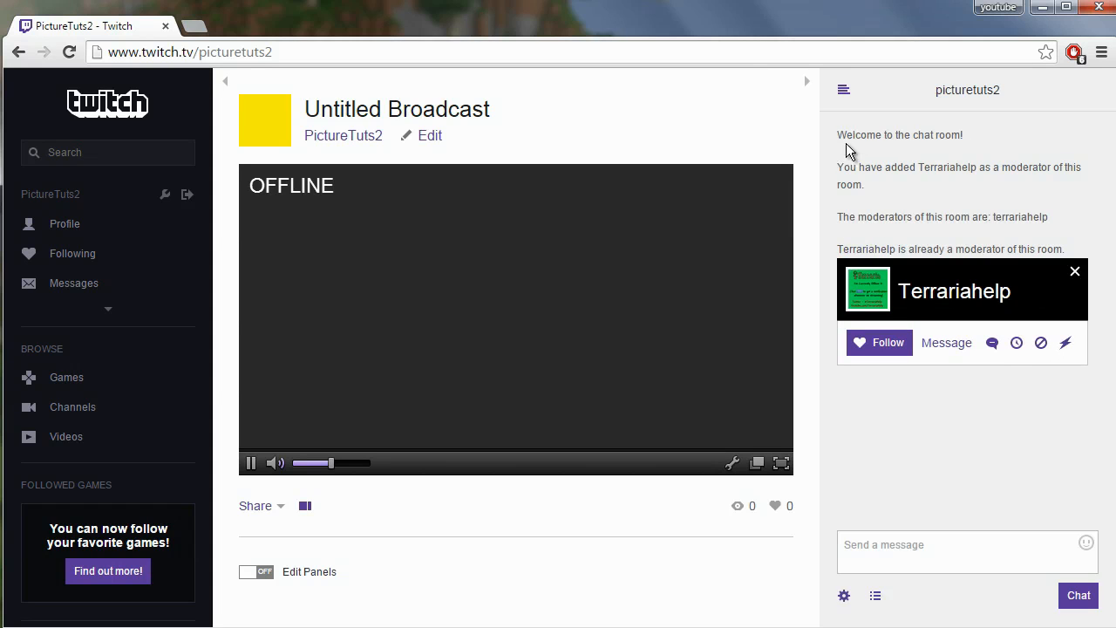
click(1075, 272)
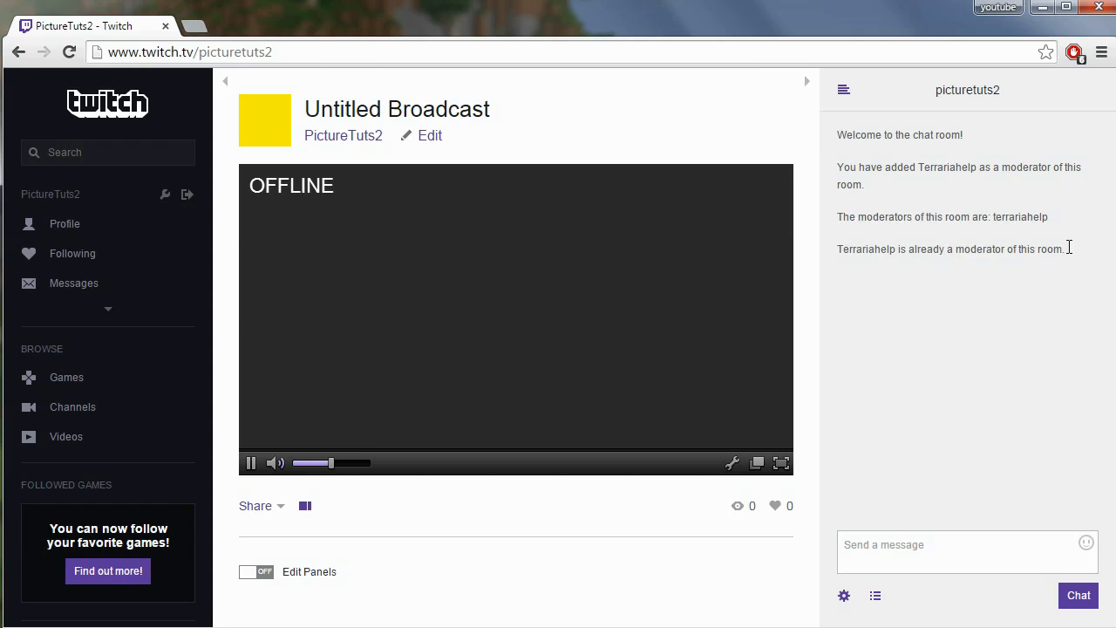
mouse_move(910, 317)
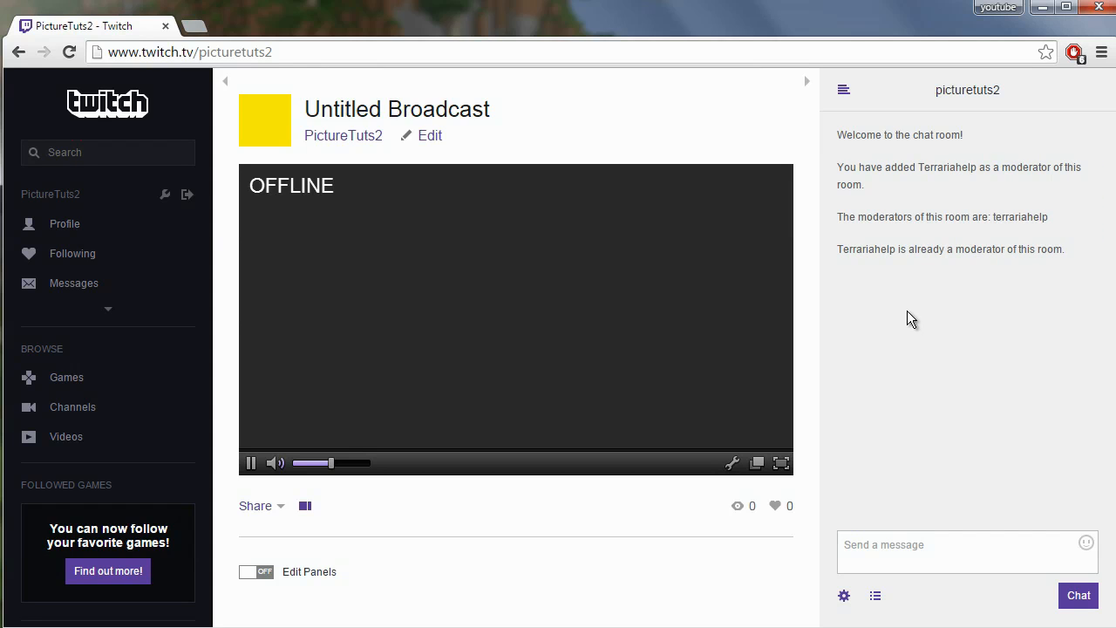